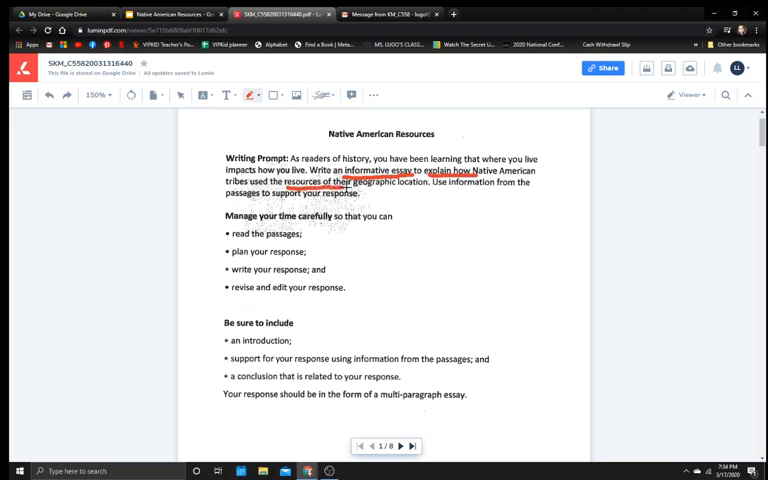
Step: Underline 'geographic location' and the essay requirements (introduction, support, conclusion, multi-paragraph) in red
{"action": "left_click_drag", "start_coordinate": [344, 186], "coordinate": [432, 192]}
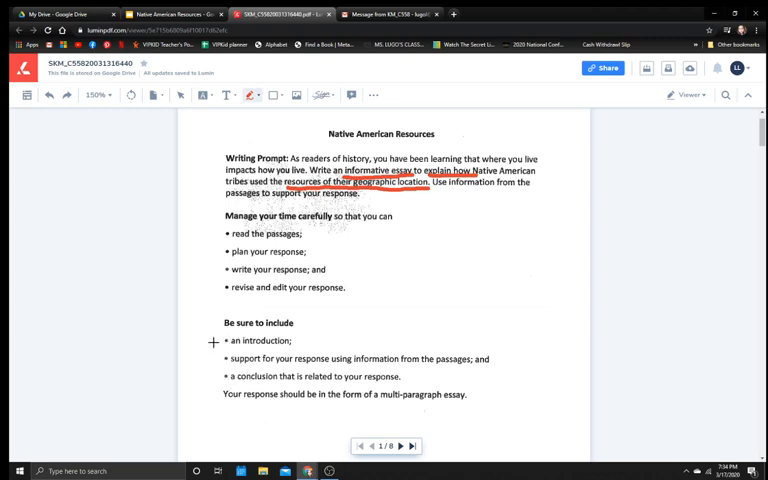
{"action": "left_click_drag", "start_coordinate": [372, 408], "coordinate": [502, 398]}
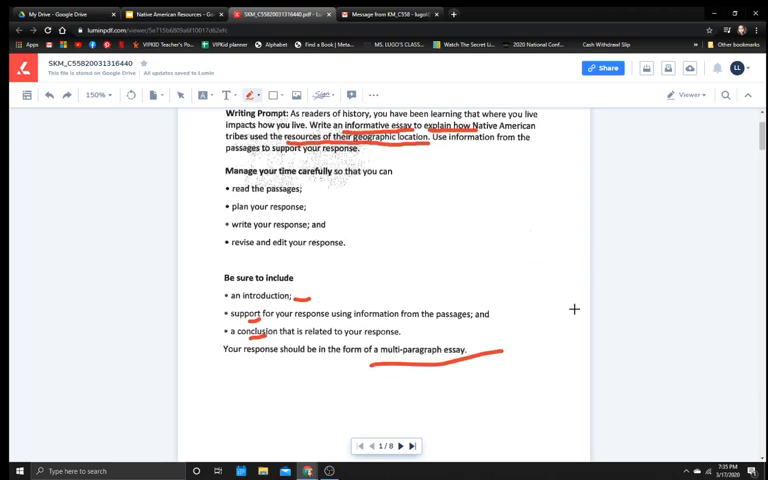
Step: Bring Source 1, Native American Cultures: The Southwest, into view for reading
{"action": "left_click", "coordinate": [398, 446]}
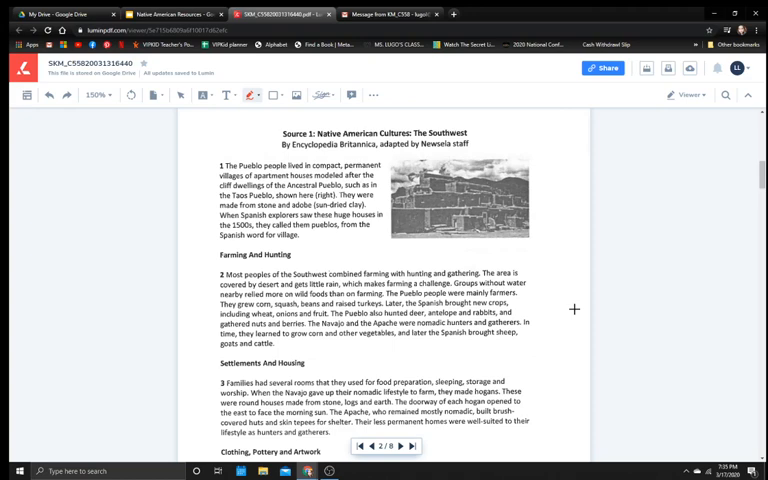
{"action": "mouse_move", "coordinate": [572, 308]}
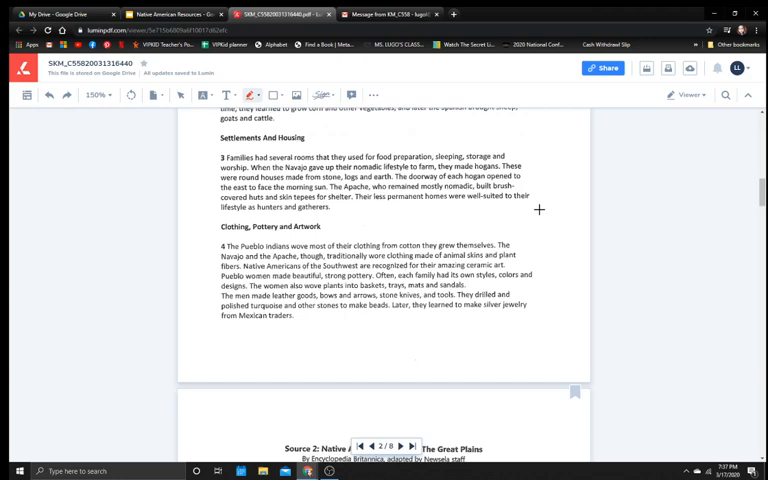
{"action": "mouse_move", "coordinate": [536, 208]}
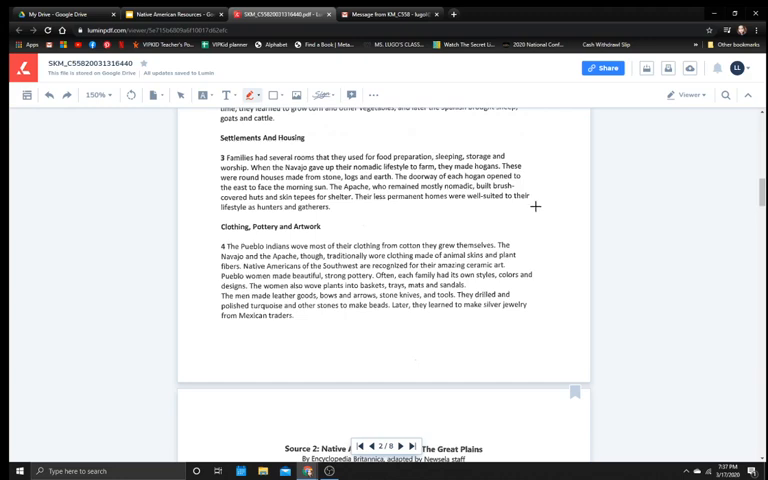
Step: Scroll past Source 1 down to Source 2, Native American Cultures: The Great Plains
{"action": "scroll", "scroll_direction": "down", "scroll_amount": 3}
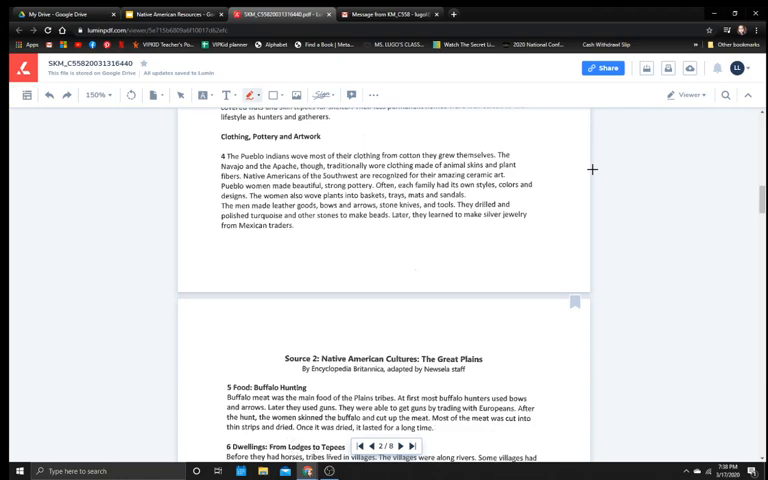
{"action": "scroll", "scroll_direction": "down", "scroll_amount": 3}
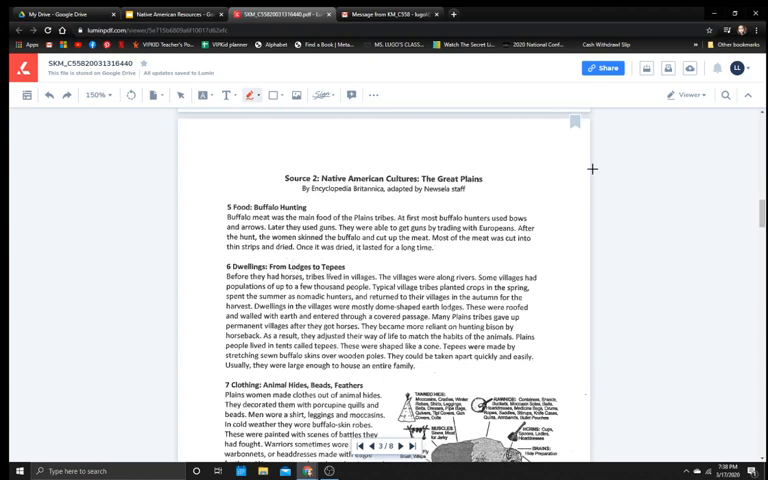
{"action": "scroll", "scroll_direction": "down", "scroll_amount": 3}
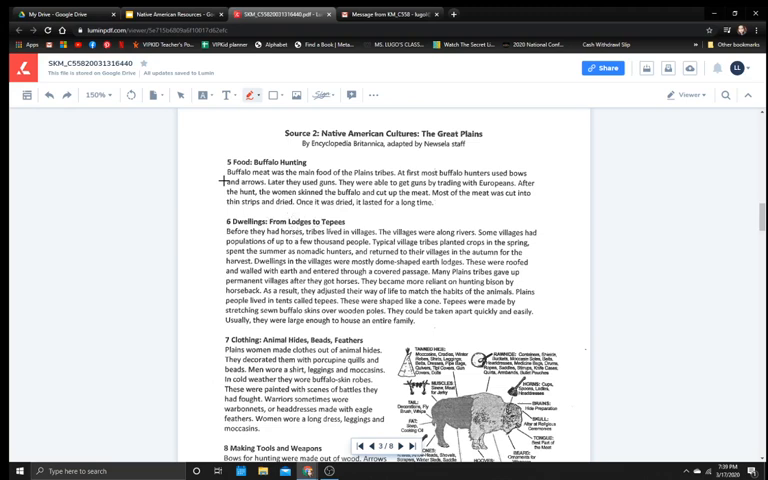
{"action": "scroll", "scroll_direction": "down", "scroll_amount": 3}
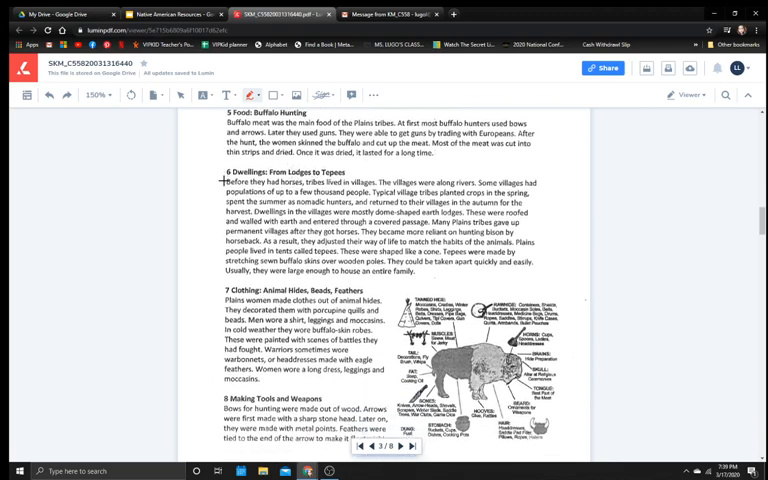
{"action": "scroll", "scroll_direction": "down", "scroll_amount": 3}
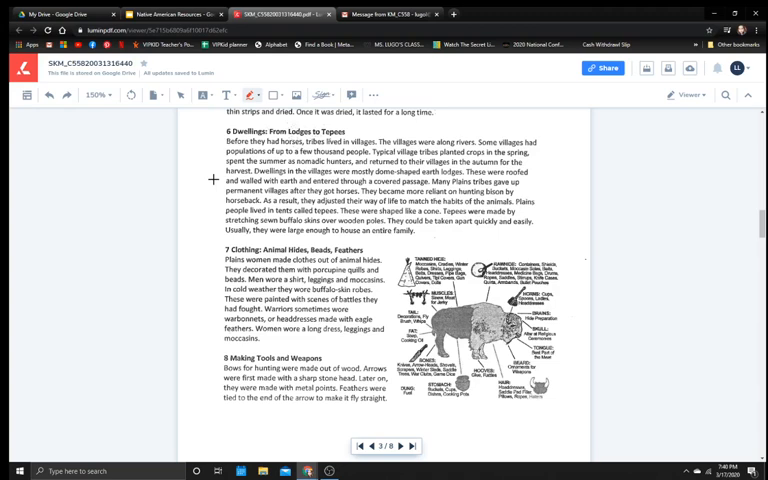
{"action": "scroll", "scroll_direction": "down", "scroll_amount": 3}
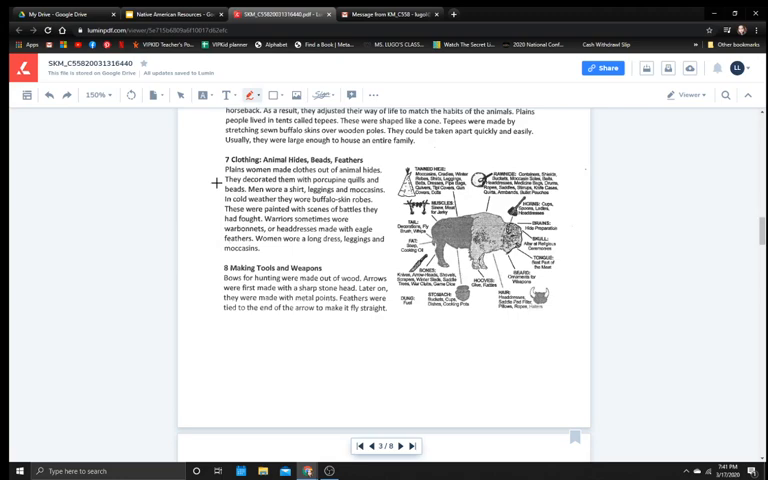
{"action": "scroll", "scroll_direction": "down", "scroll_amount": 3}
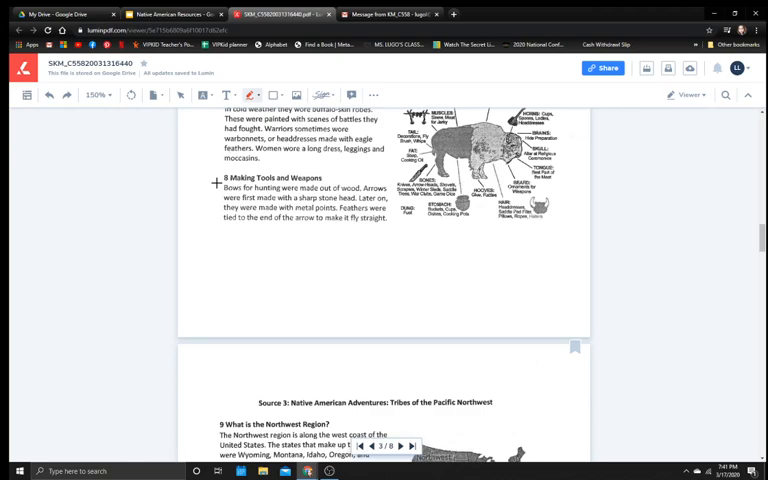
Step: Scroll down to the start of Source 3, Tribes of the Pacific Northwest
{"action": "scroll", "scroll_direction": "down", "scroll_amount": 3}
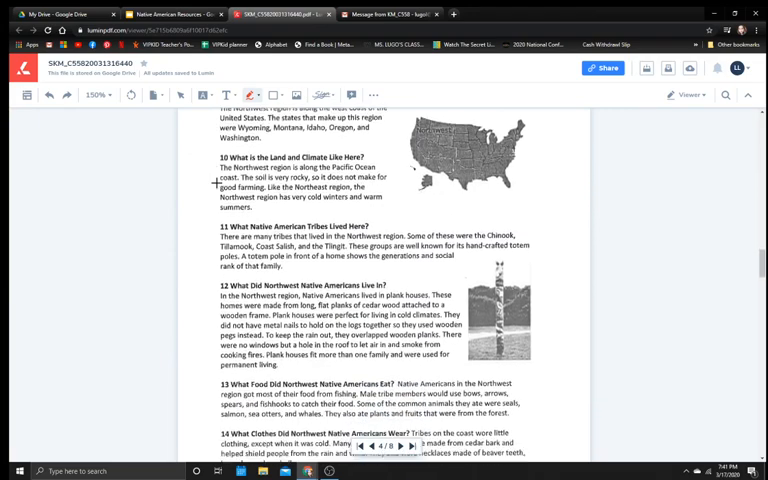
Step: Scroll through Source 3's food and clothing sections and on to the Writing Prompt page
{"action": "scroll", "scroll_direction": "up", "scroll_amount": 3}
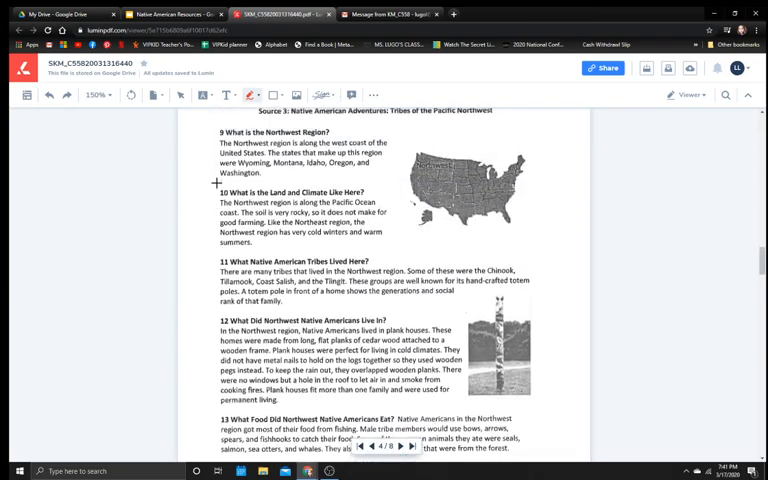
{"action": "scroll", "scroll_direction": "down", "scroll_amount": 3}
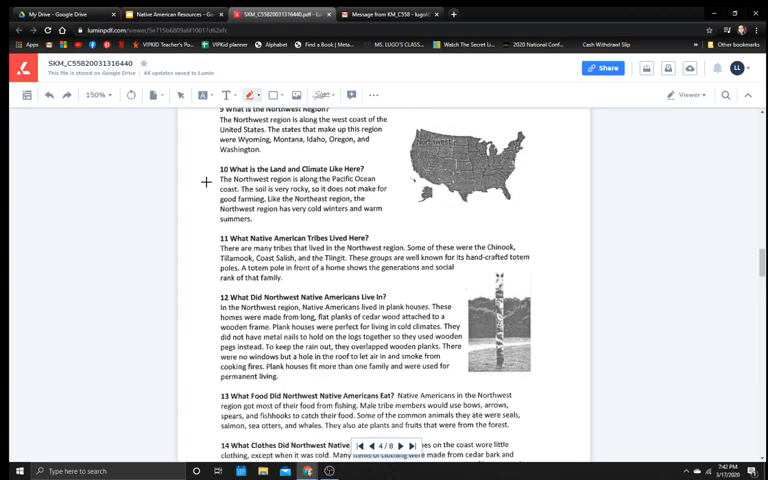
{"action": "scroll", "scroll_direction": "down", "scroll_amount": 3}
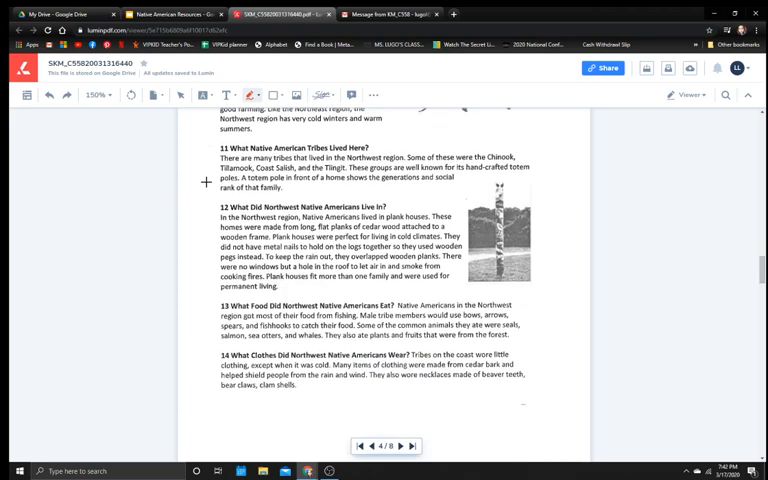
{"action": "mouse_move", "coordinate": [206, 182]}
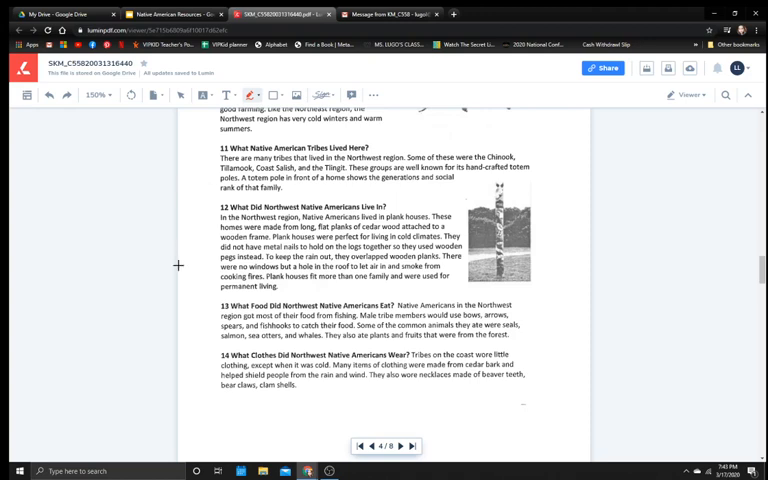
{"action": "scroll", "scroll_direction": "down", "scroll_amount": 3}
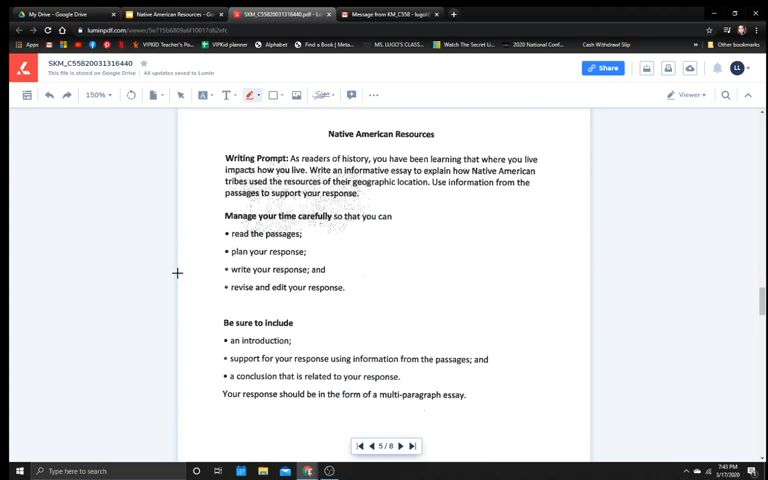
{"action": "mouse_move", "coordinate": [352, 182]}
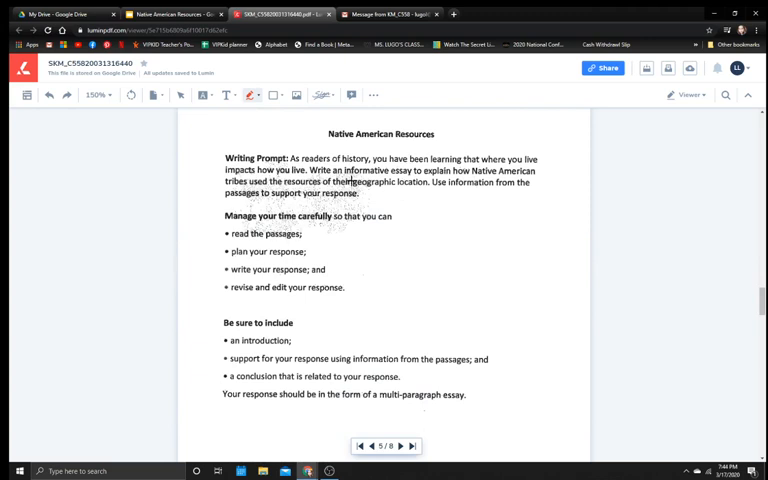
Step: Underline 'informative essay' and 'explain' in the writing prompt in red
{"action": "left_click_drag", "start_coordinate": [344, 176], "coordinate": [410, 174]}
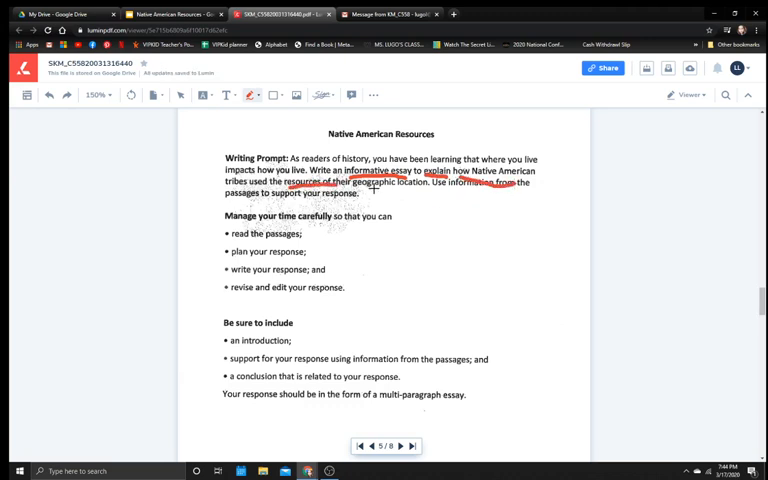
{"action": "left_click_drag", "start_coordinate": [376, 190], "coordinate": [444, 188]}
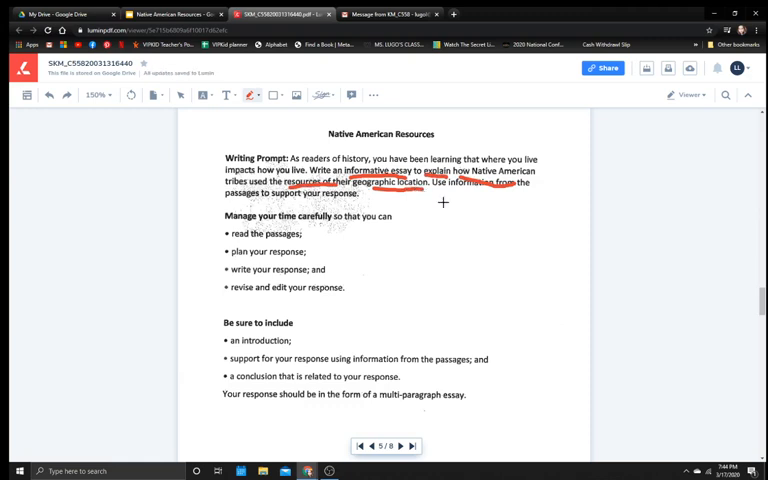
{"action": "mouse_move", "coordinate": [442, 202]}
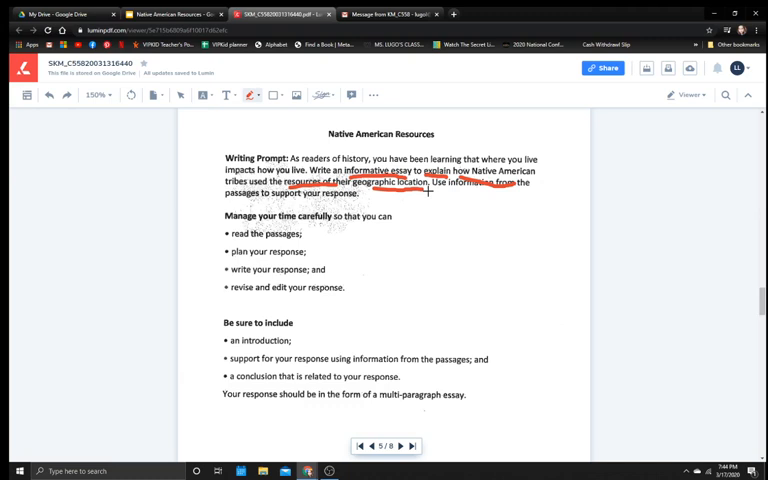
{"action": "mouse_move", "coordinate": [428, 196]}
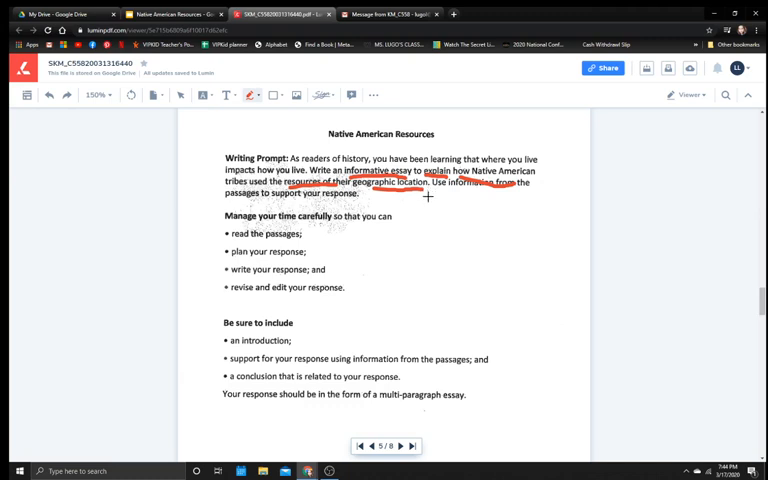